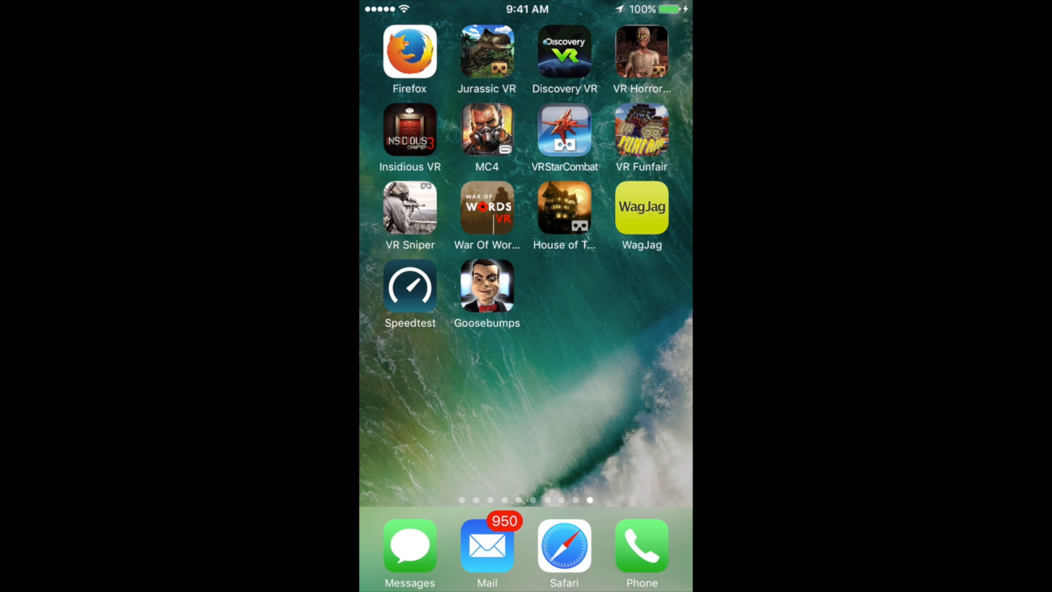
- Swipe through the home screen pages to the second-to-last page holding Converter Pro
scroll(left, 3)
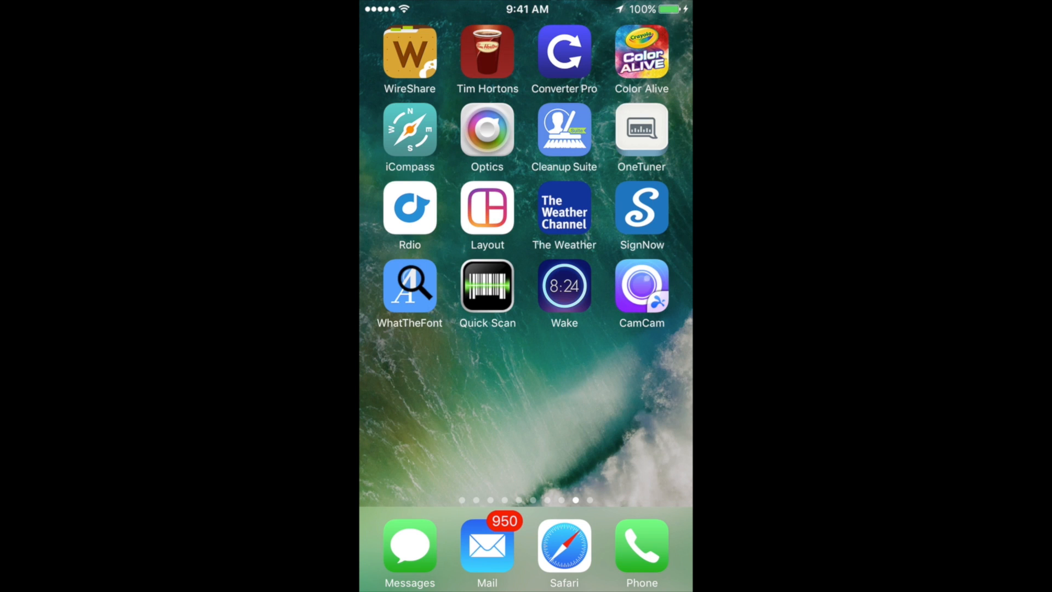
scroll(left, 3)
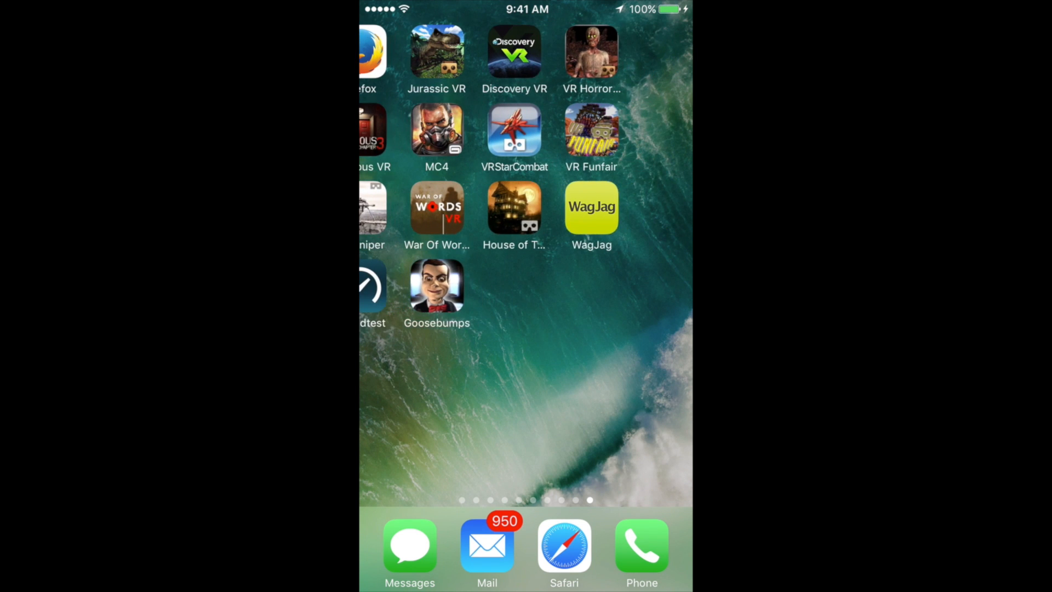
scroll(left, 3)
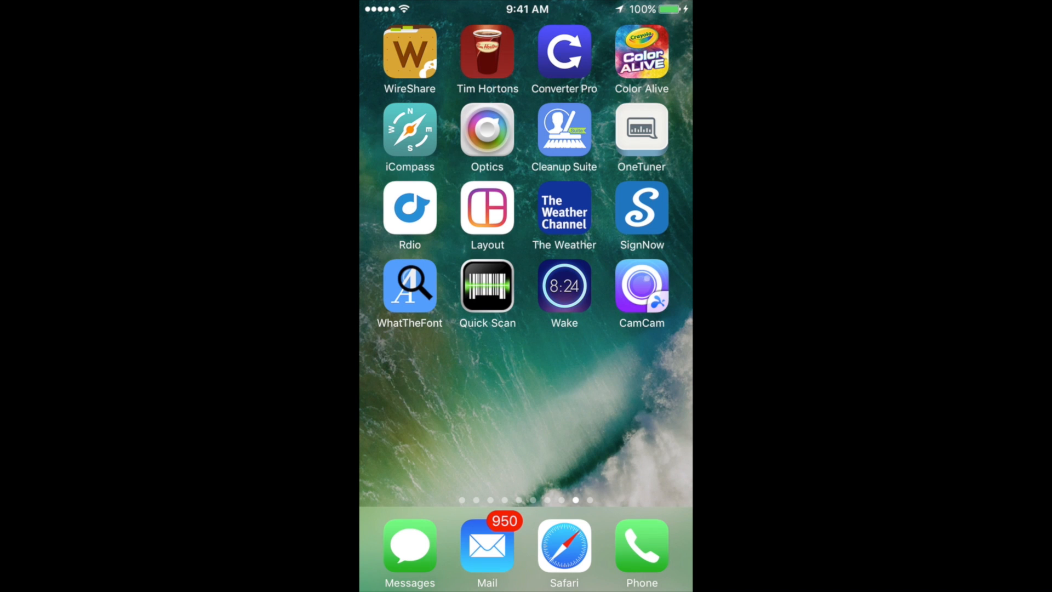
scroll(left, 3)
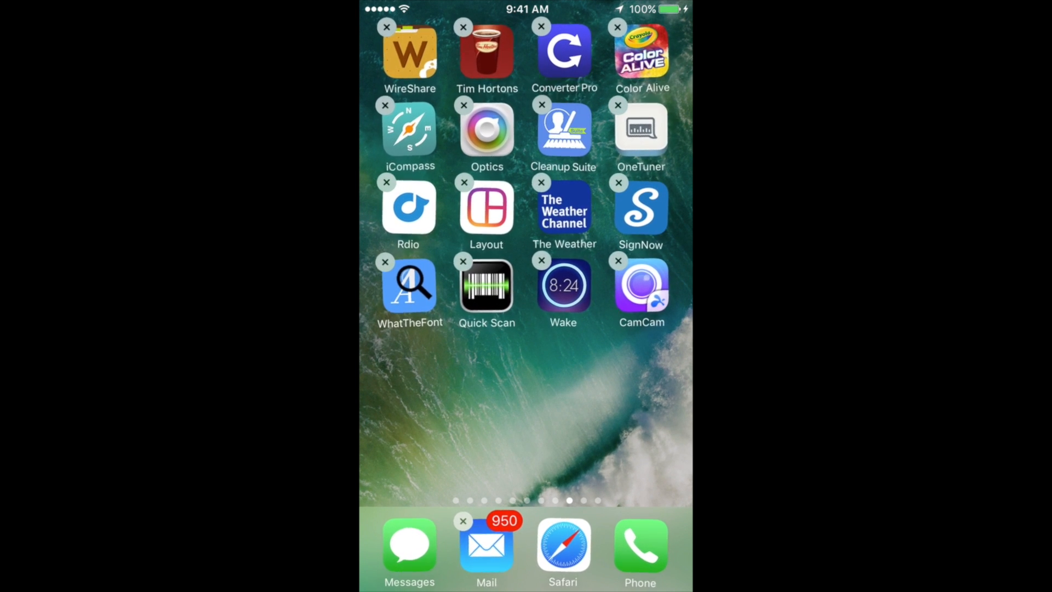
- Delete the Converter Pro app and its data, confirming in the alert
click(540, 27)
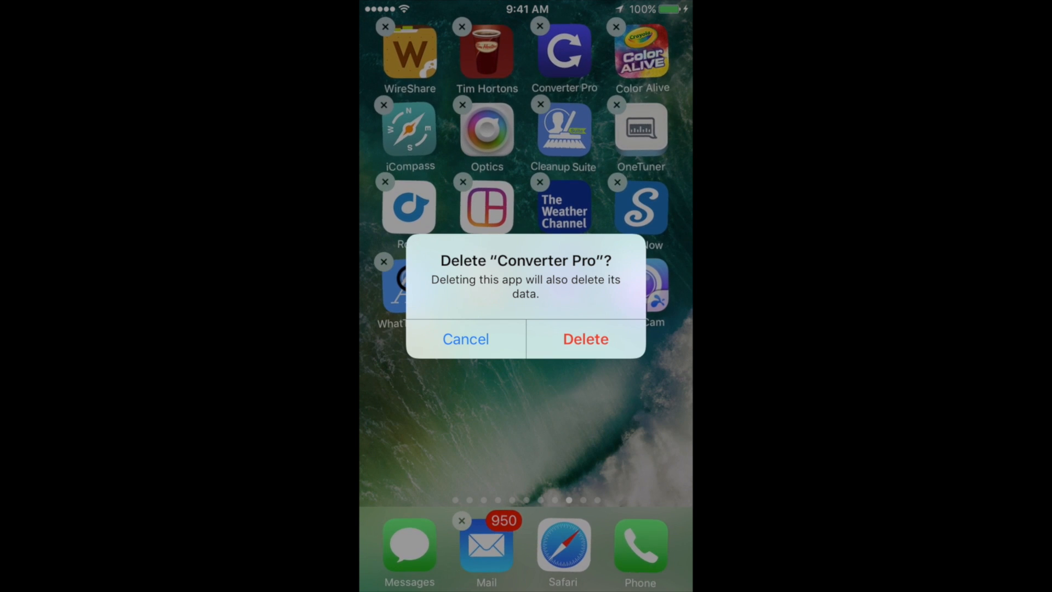
click(583, 338)
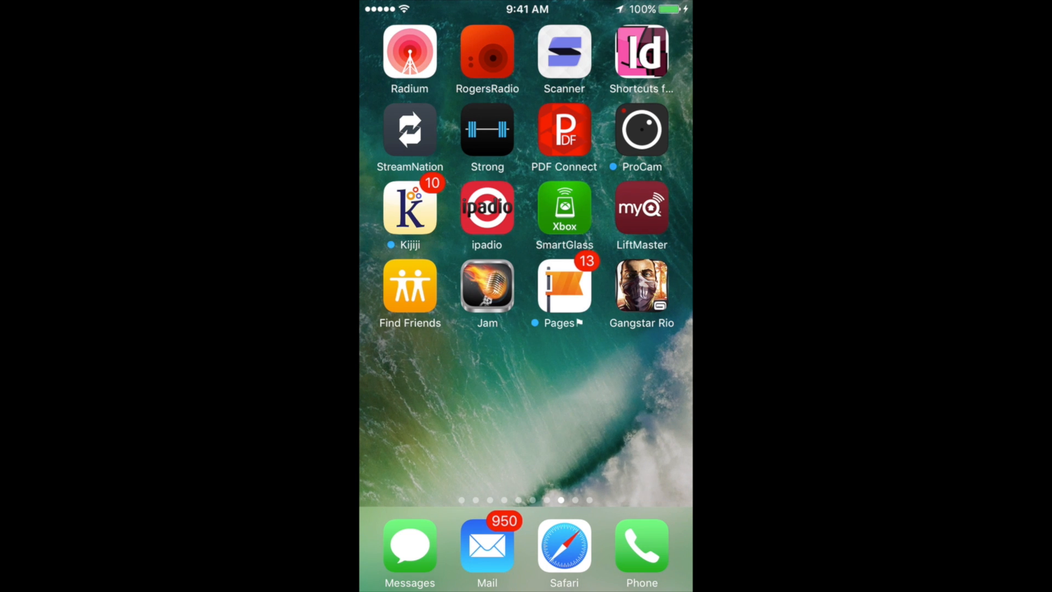
- Swipe back to the page showing Photos, Settings, Netflix and YouTube
scroll(left, 3)
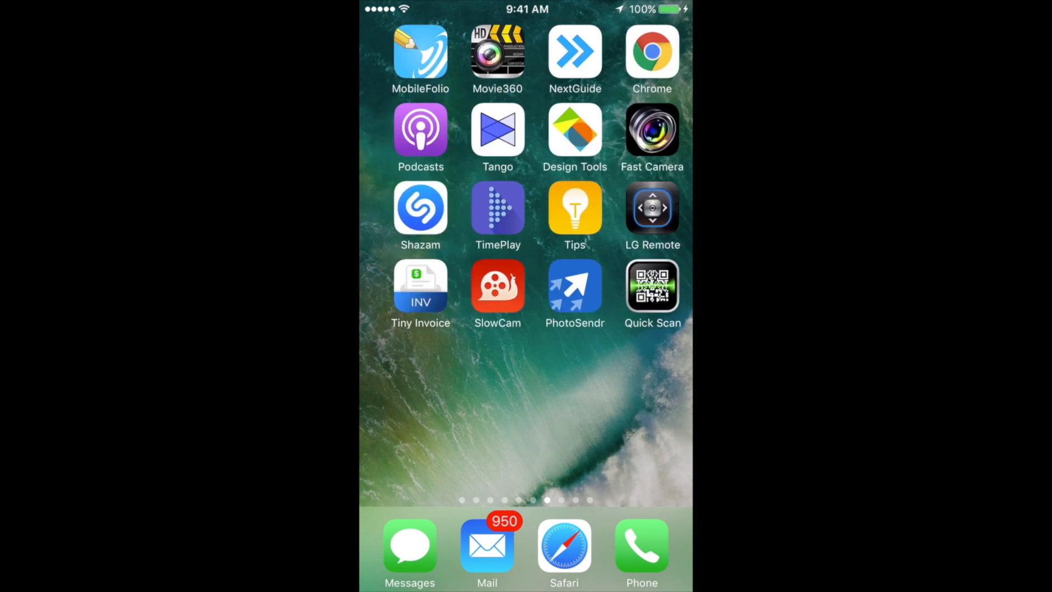
scroll(left, 3)
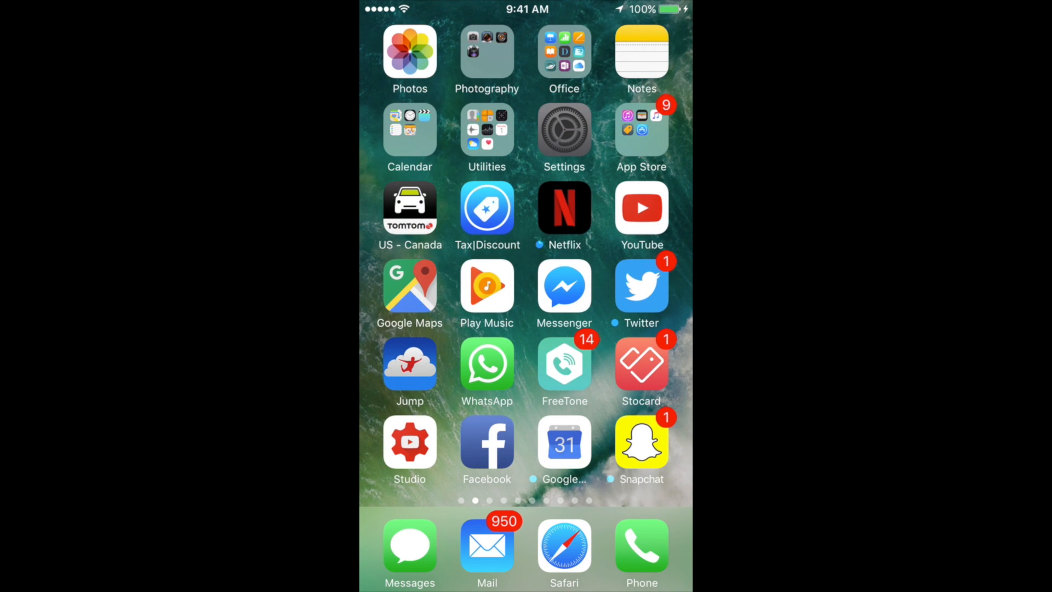
- Go into Settings, then General, and reach the Restrictions screen
click(563, 131)
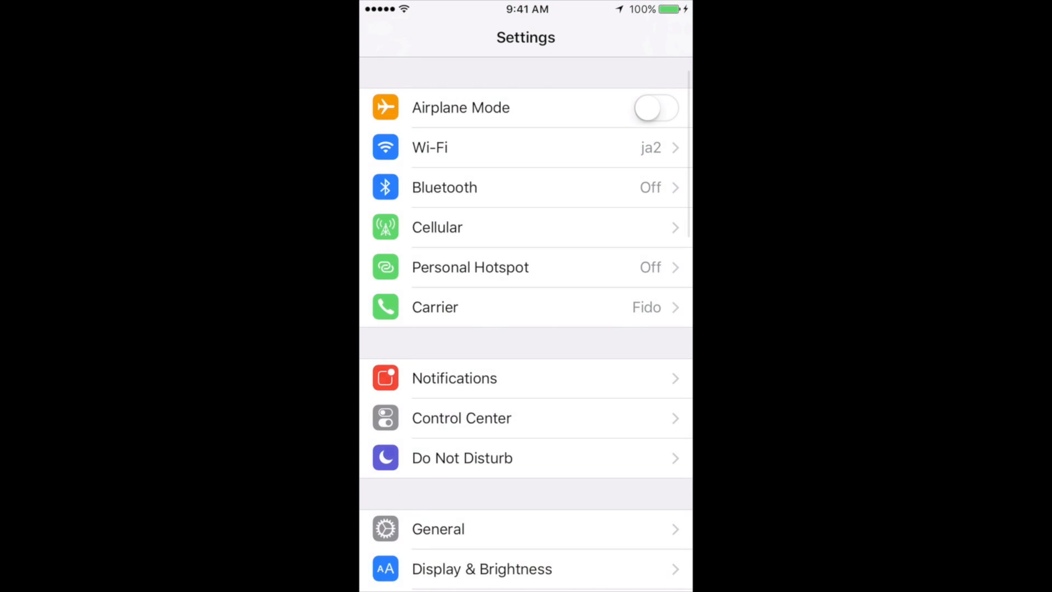
scroll(down, 3)
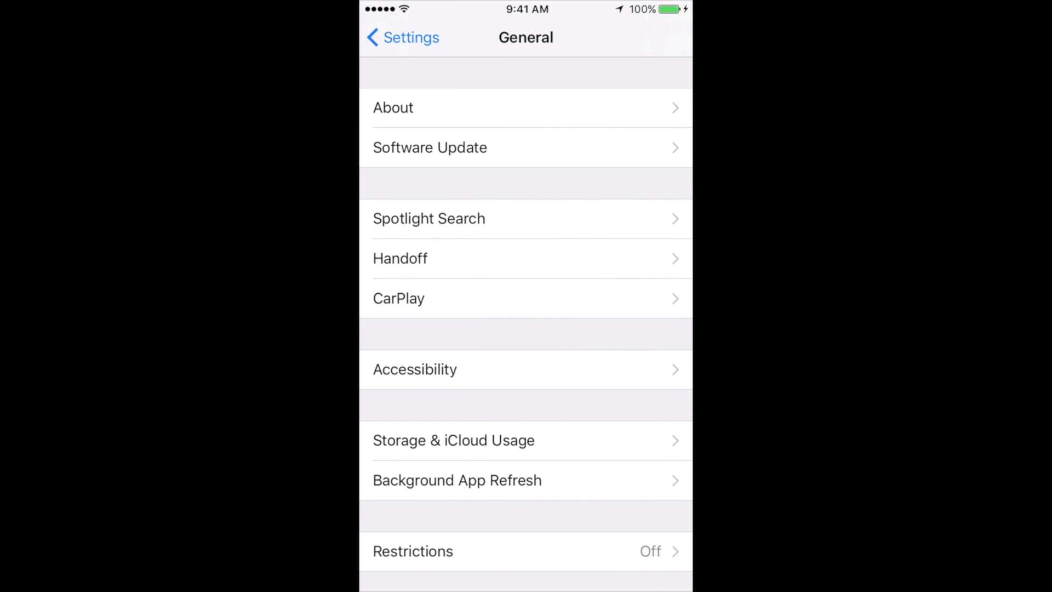
scroll(down, 3)
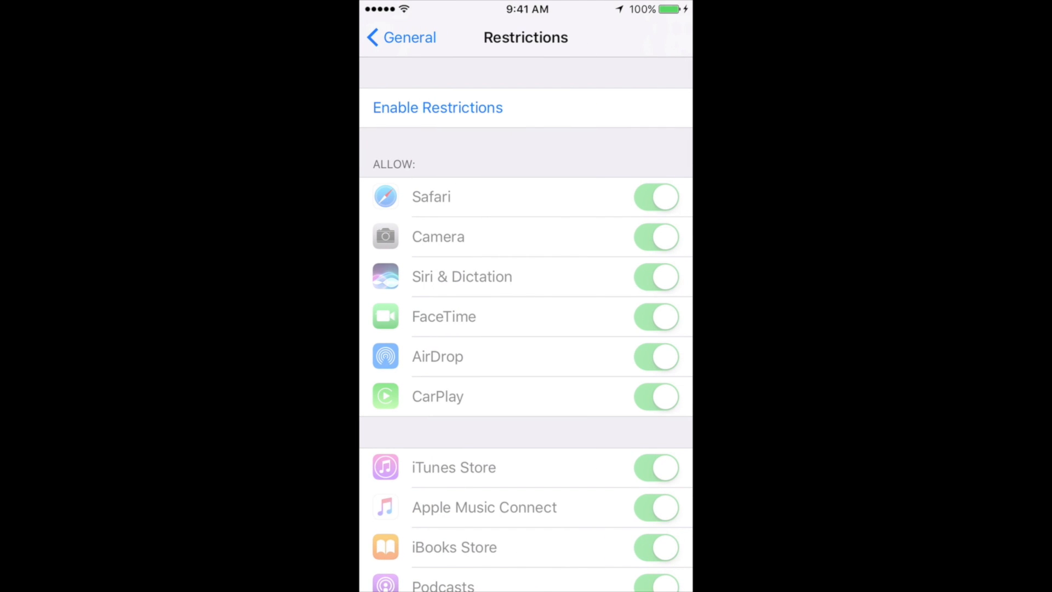
- Browse the Restrictions options, leave them Off, and return to General
scroll(down, 3)
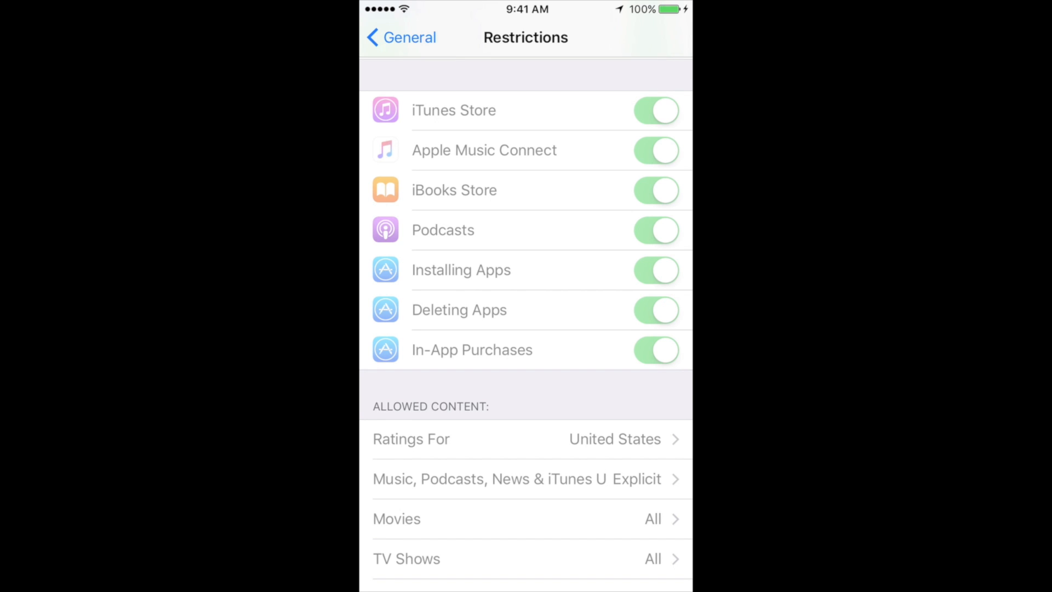
scroll(down, 3)
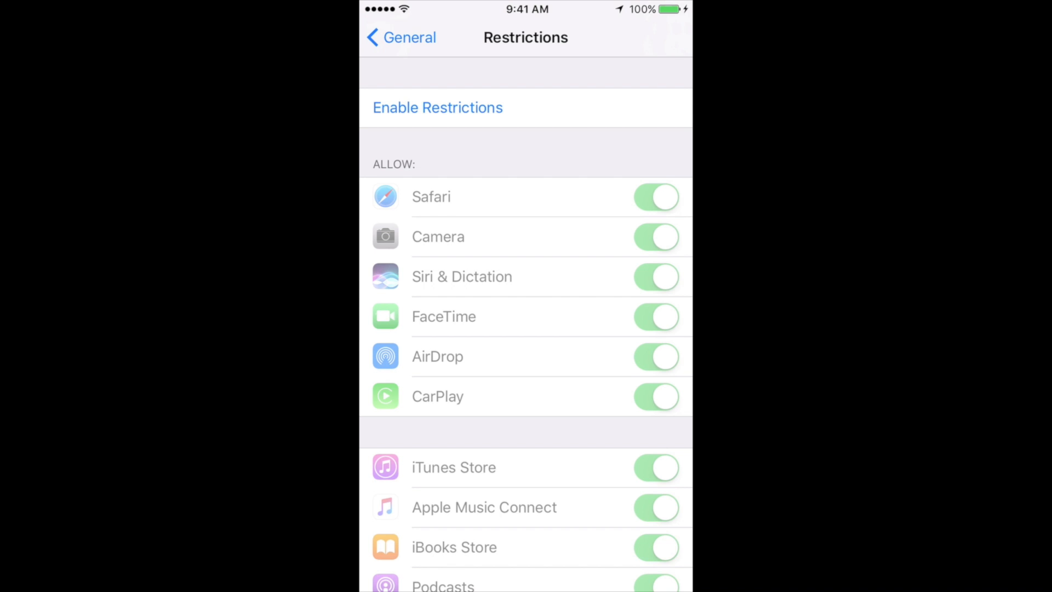
click(398, 38)
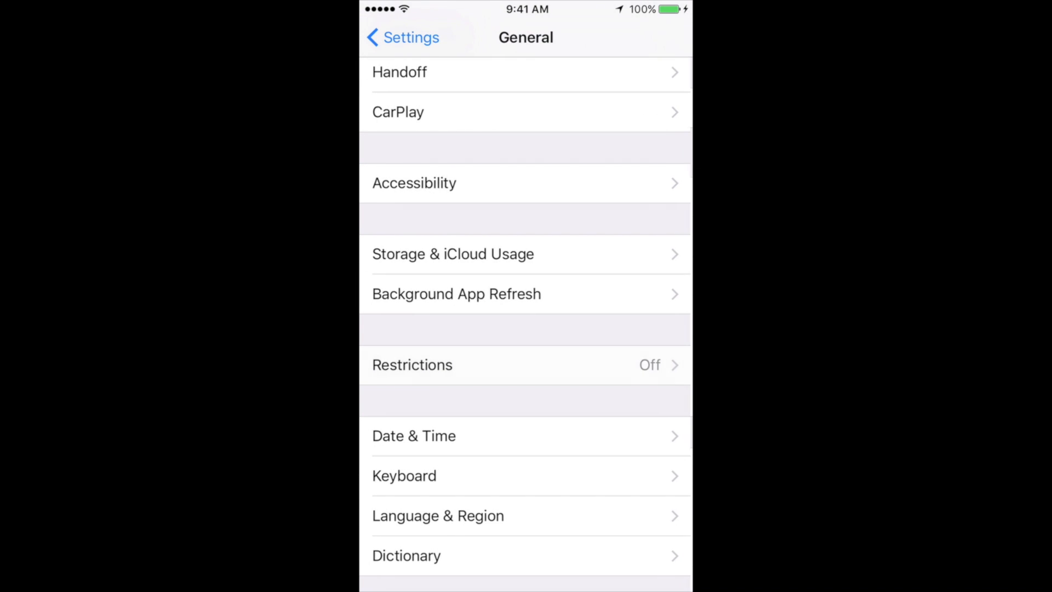
- Return from General to the main Settings list and leave Settings
scroll(down, 3)
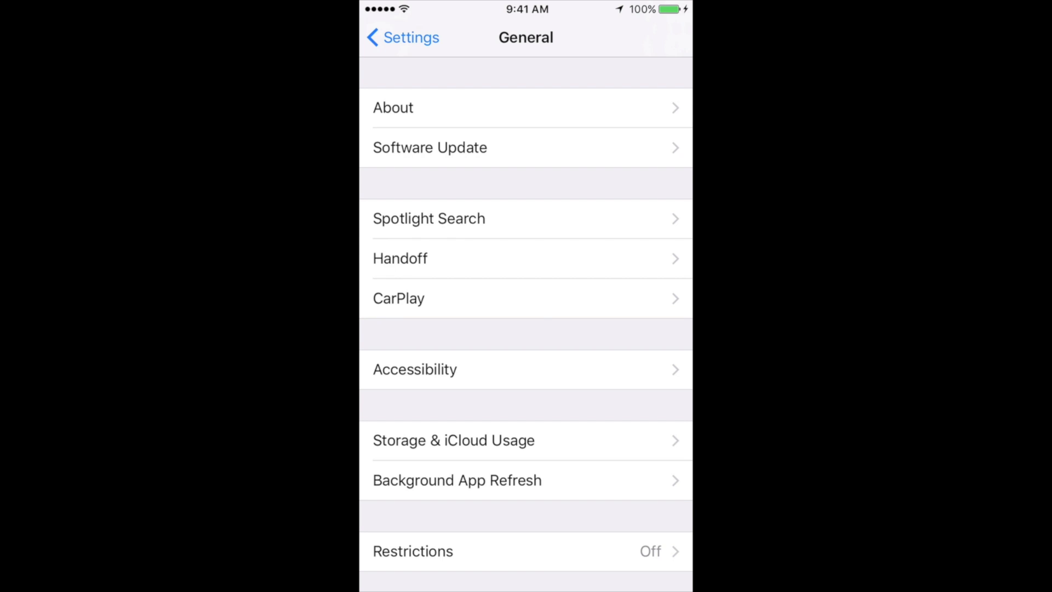
click(401, 37)
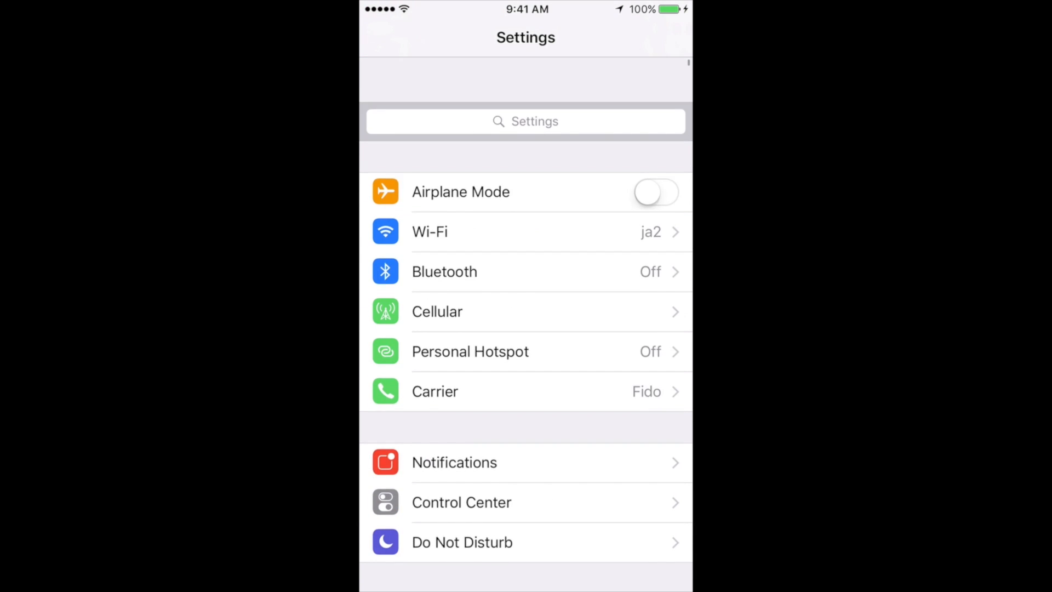
scroll(down, 3)
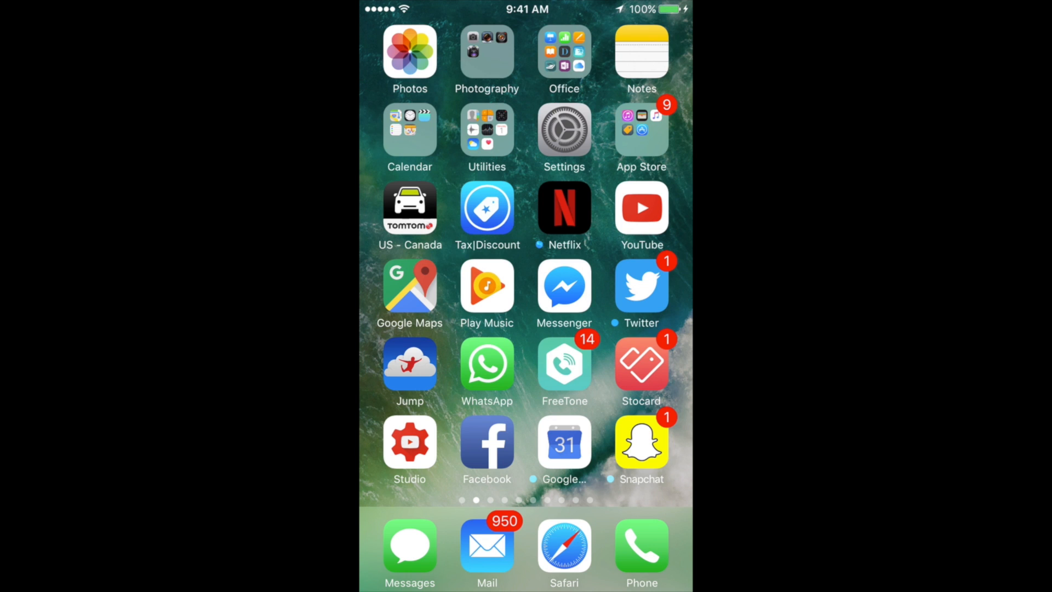
scroll(left, 3)
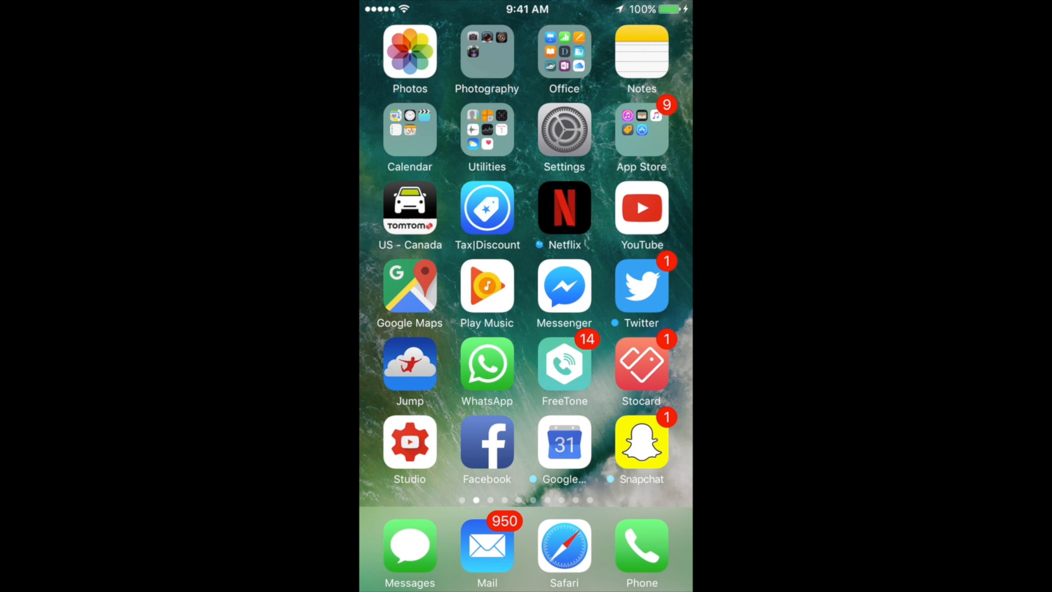
click(563, 51)
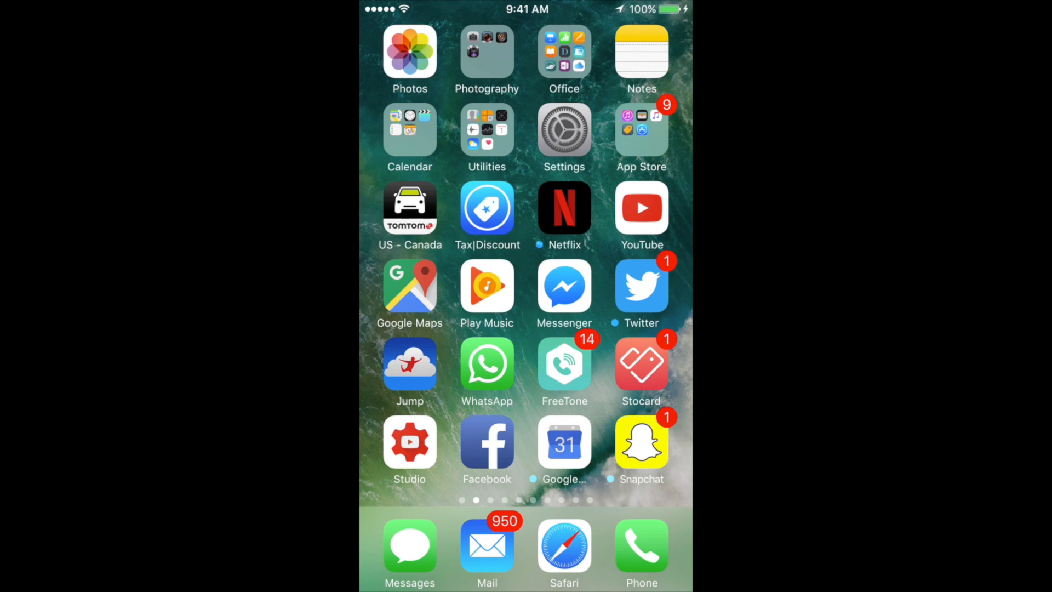
click(409, 131)
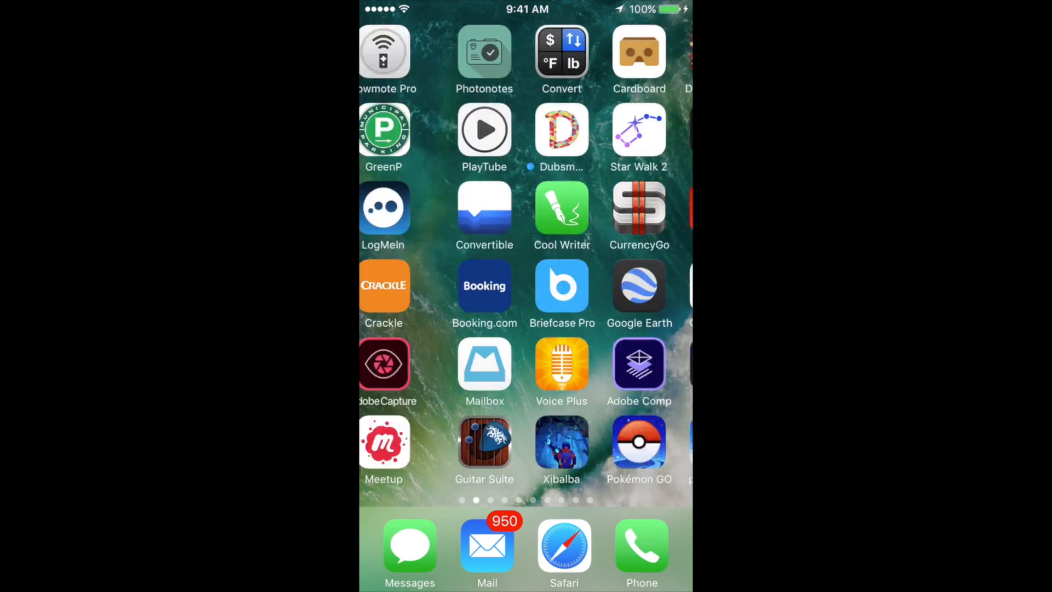
scroll(left, 3)
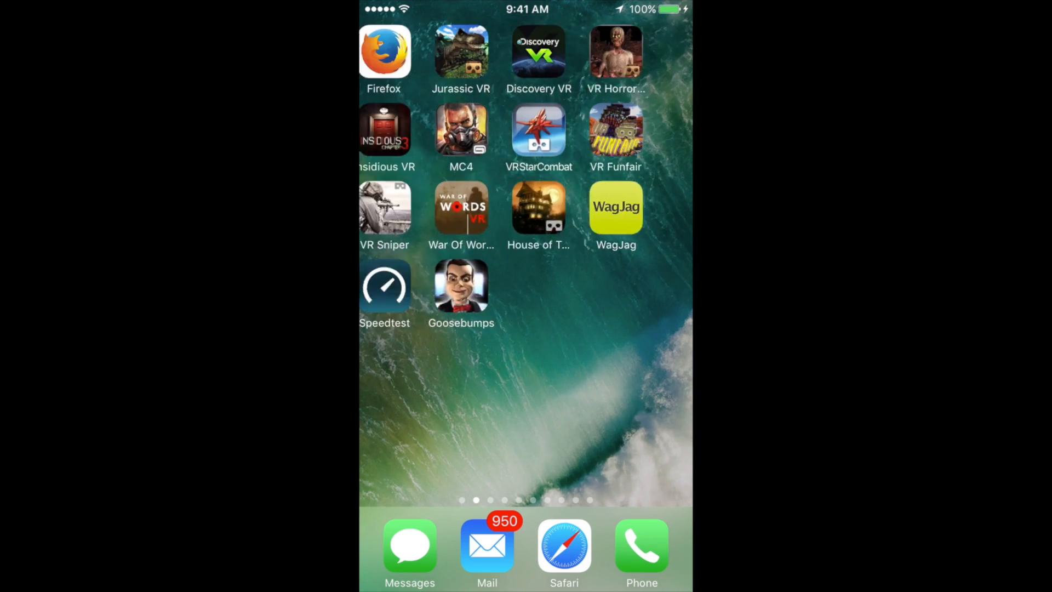
scroll(left, 3)
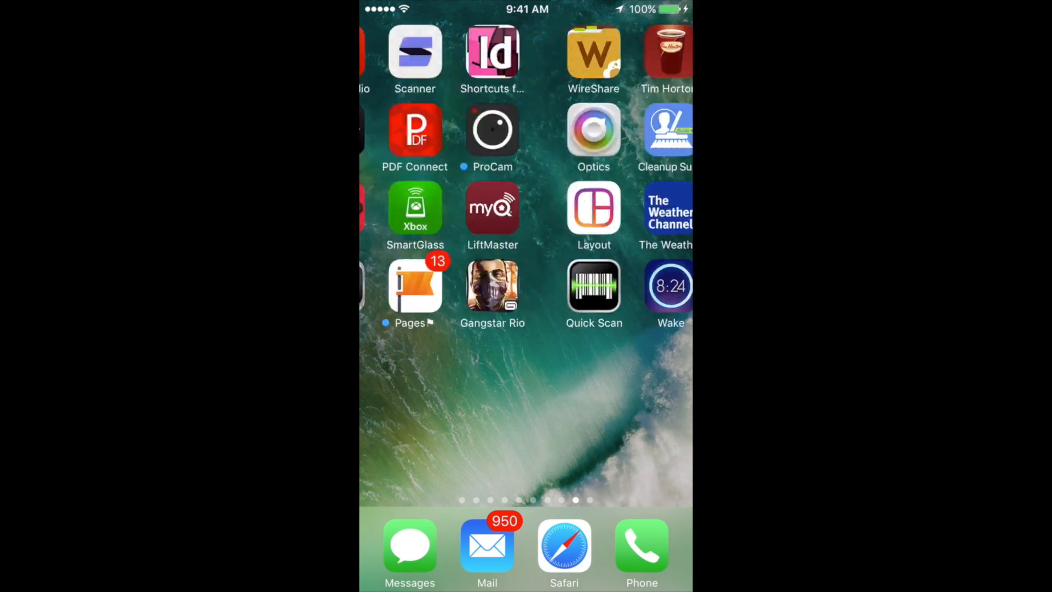
scroll(left, 3)
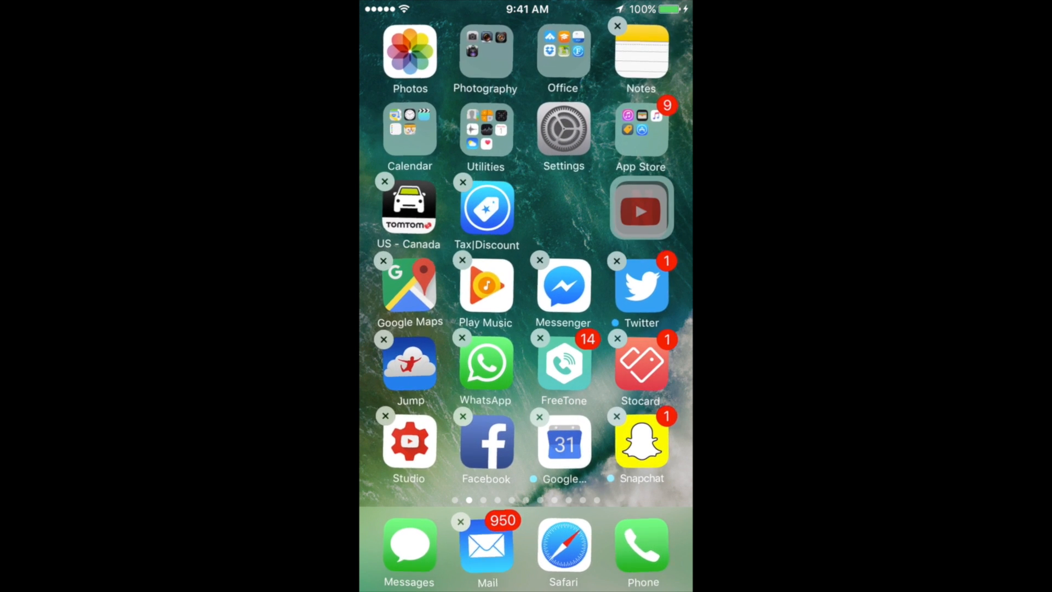
- Drop YouTube onto Netflix to form a folder and name it 'Photo &'
click(640, 207)
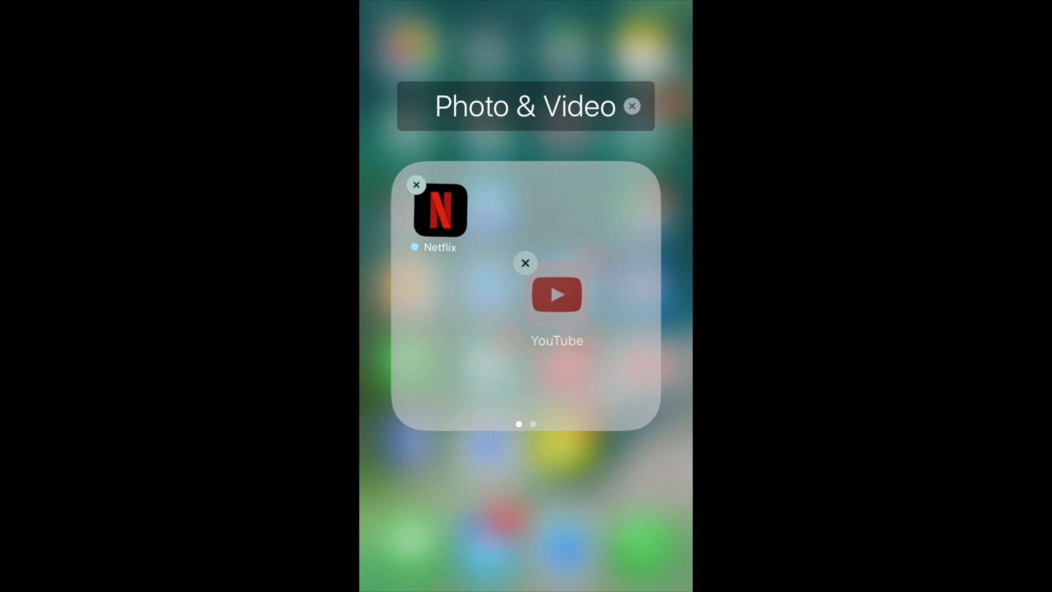
drag(556, 294, 524, 210)
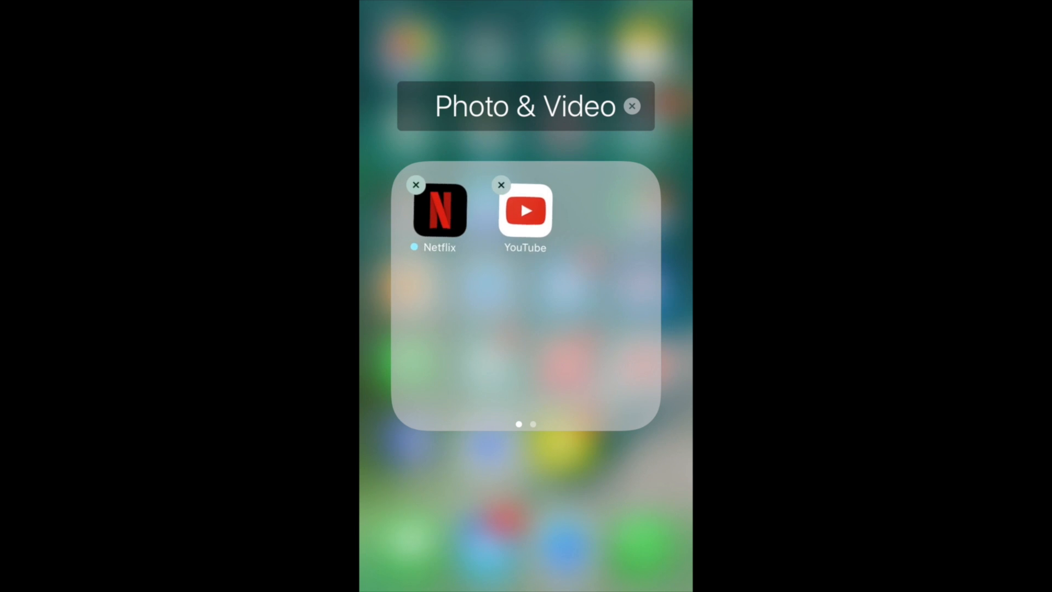
click(525, 105)
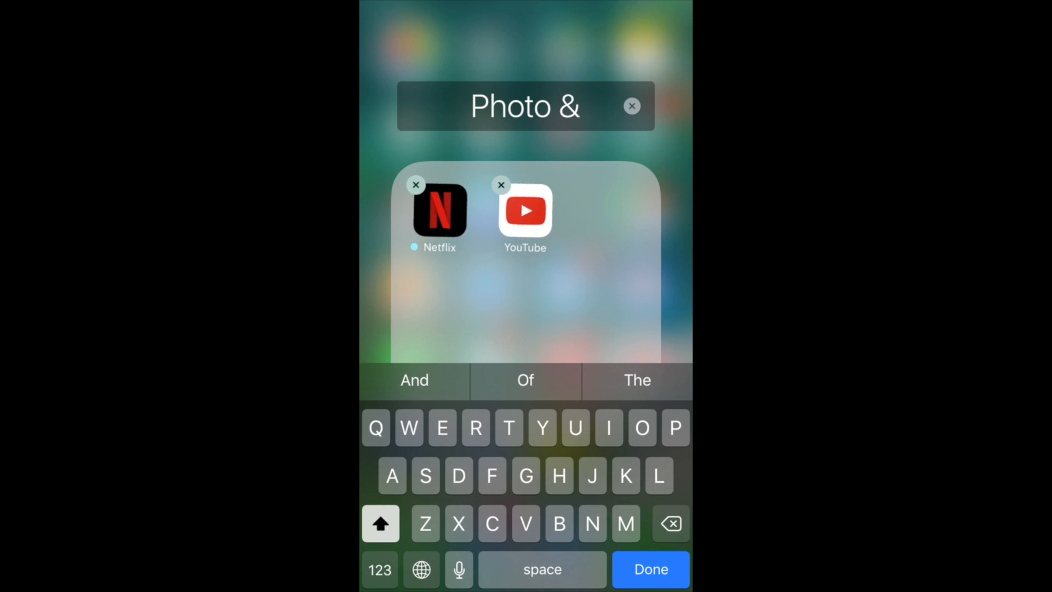
click(648, 568)
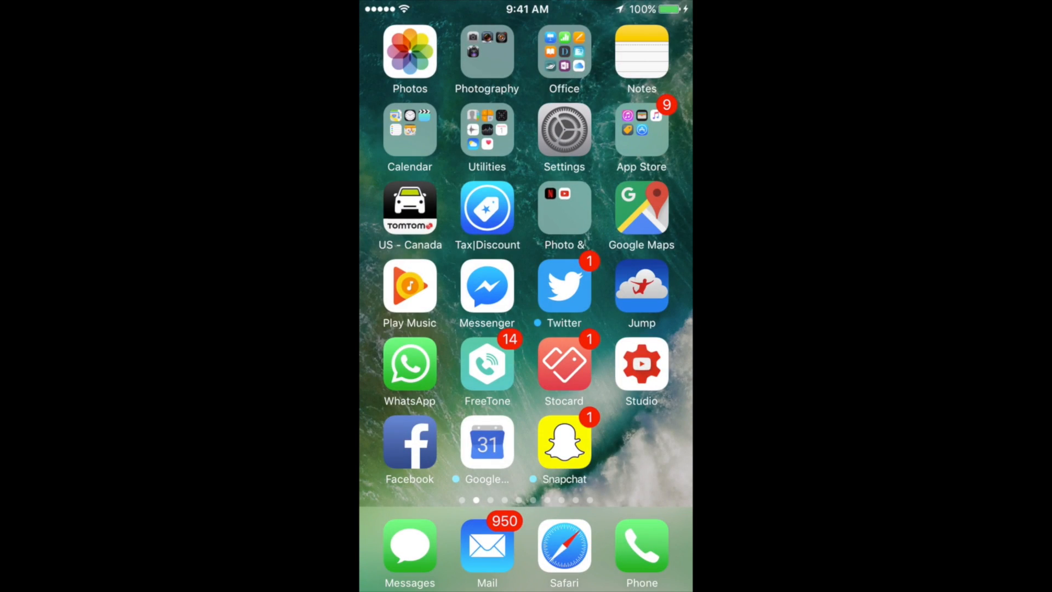
- Drag the 'Photo &' folder rightward until it sits alone on a new last page
click(563, 208)
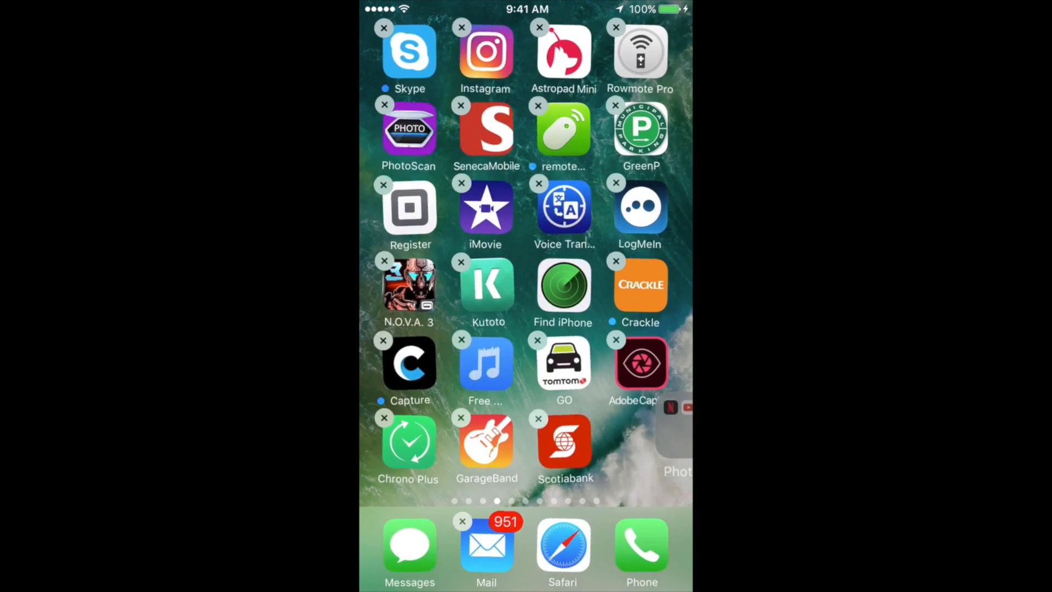
scroll(left, 3)
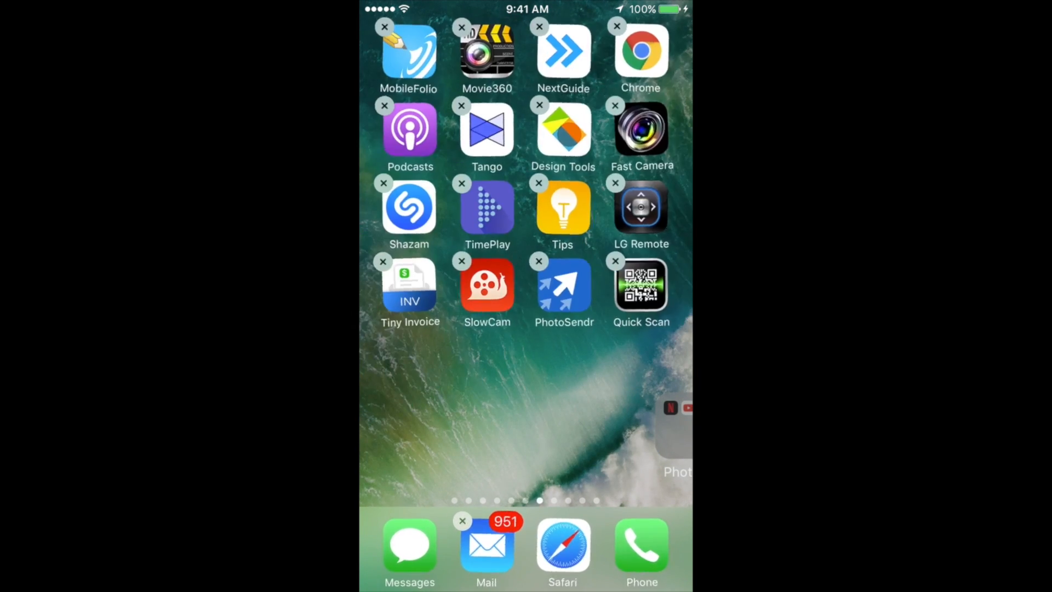
scroll(left, 3)
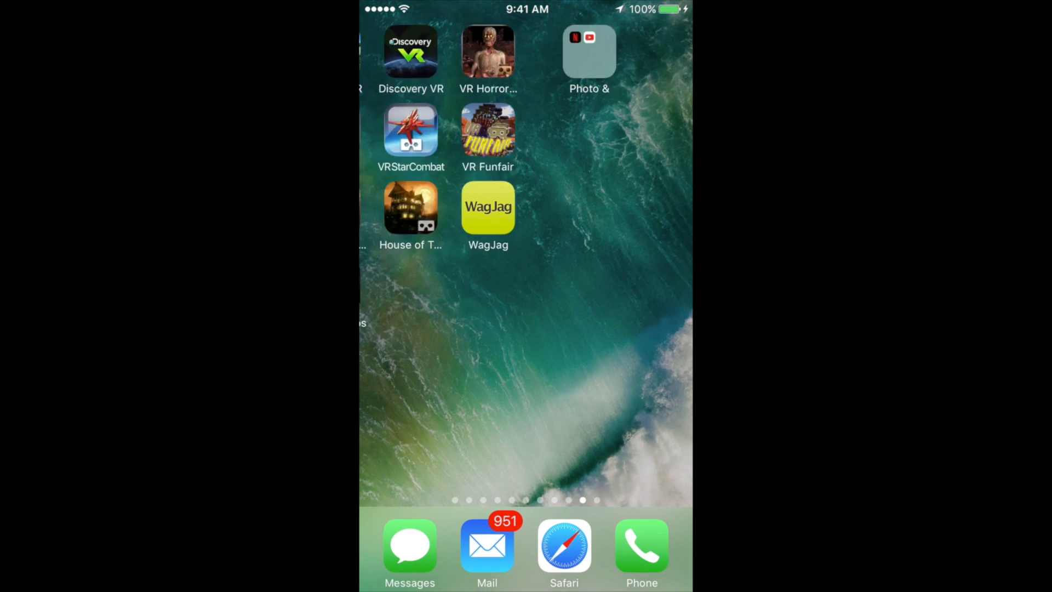
scroll(left, 3)
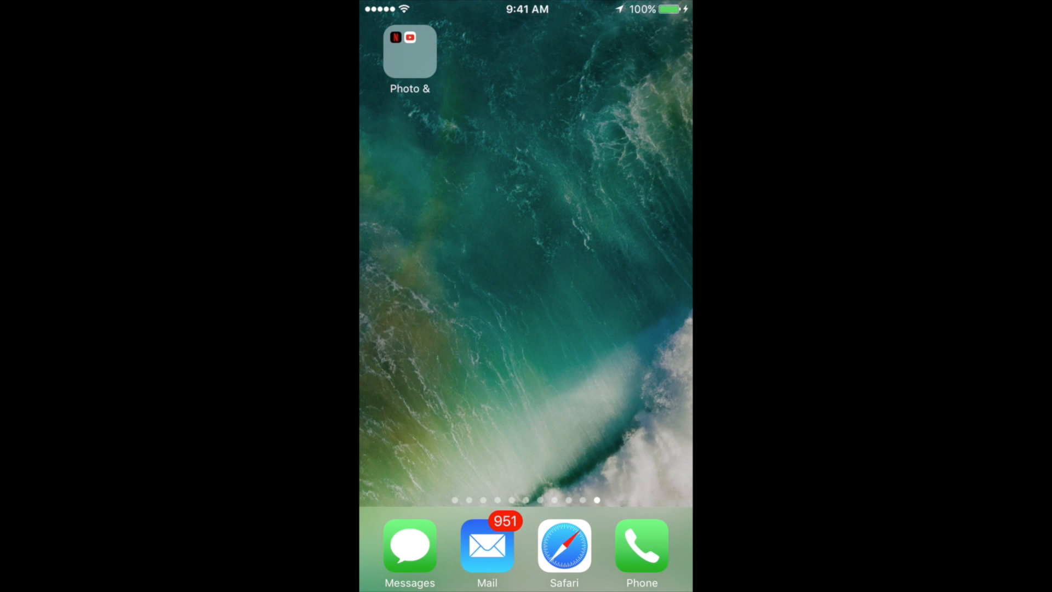
- Swipe back to the earlier page with MobileFolio, Podcasts and Shazam
scroll(left, 3)
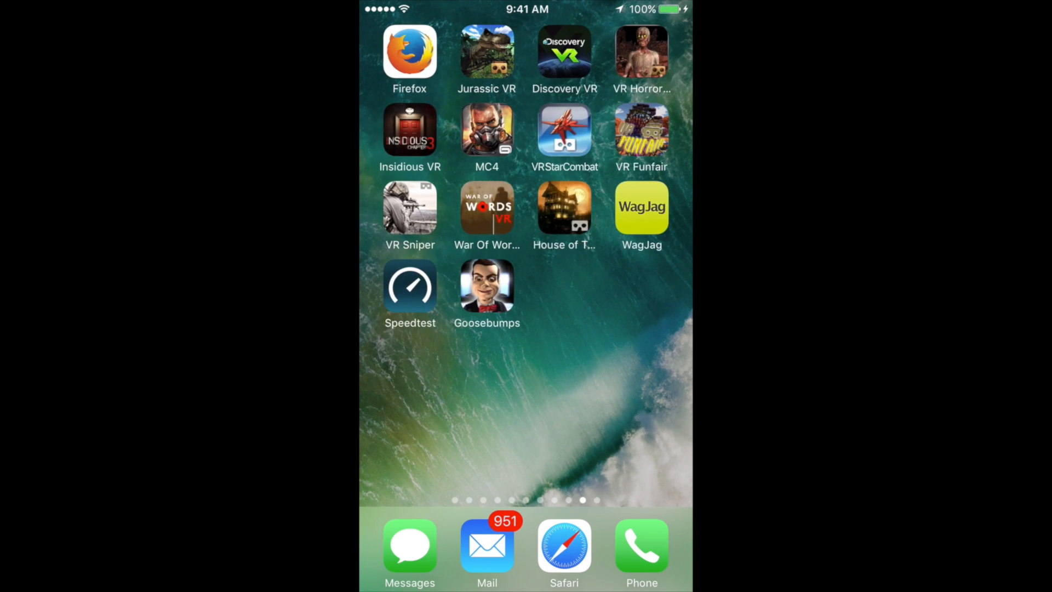
scroll(left, 3)
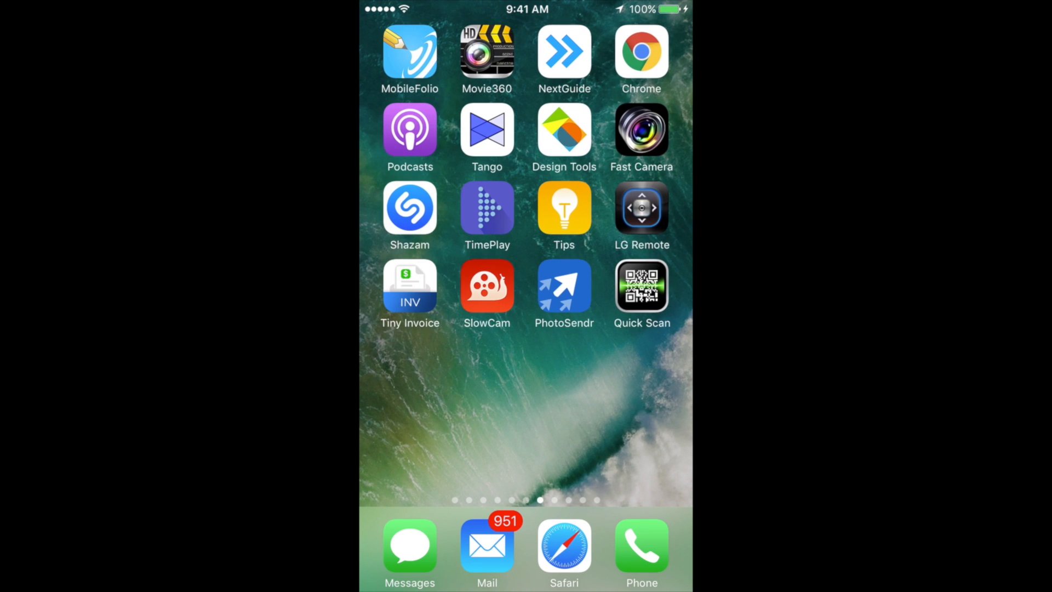